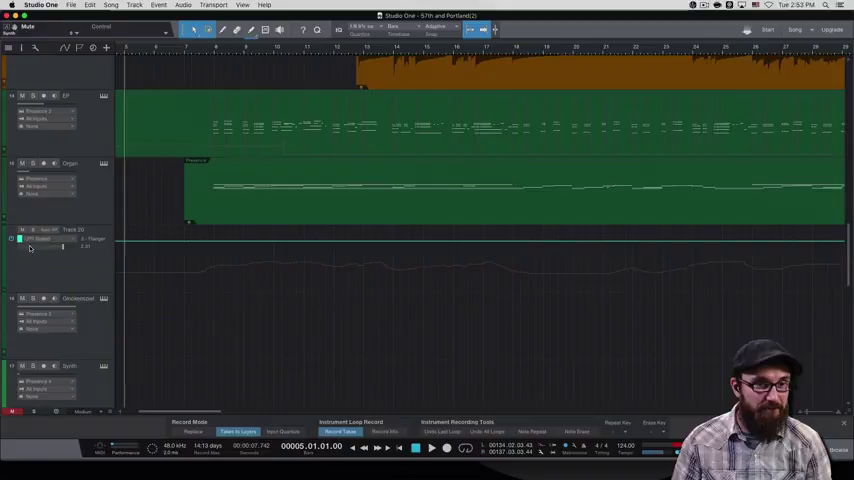
- Add fade-ins and fade-outs to the Vox X, Layer 2, Djembe and Tambourine events
{"action": "scroll", "scroll_direction": "down", "scroll_amount": 3}
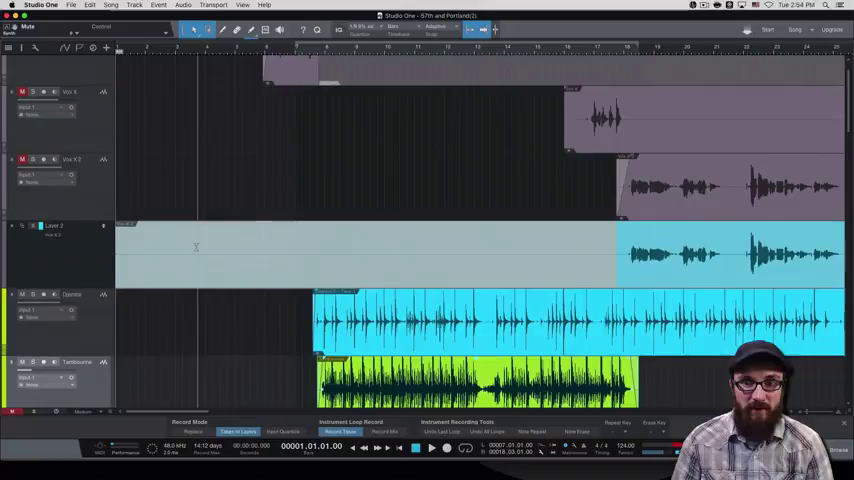
{"action": "scroll", "scroll_direction": "down", "scroll_amount": 3}
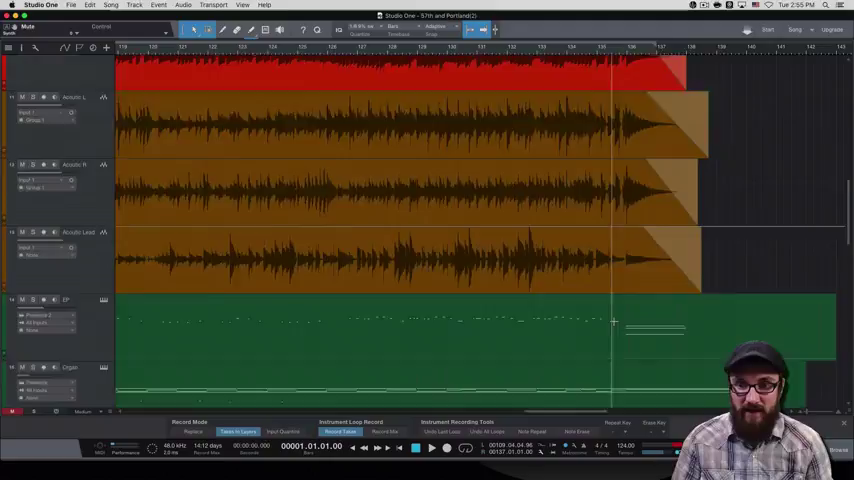
- Fade out the Acoustic L, Acoustic R and Acoustic Lead events at the song's end
{"action": "scroll", "scroll_direction": "down", "scroll_amount": 3}
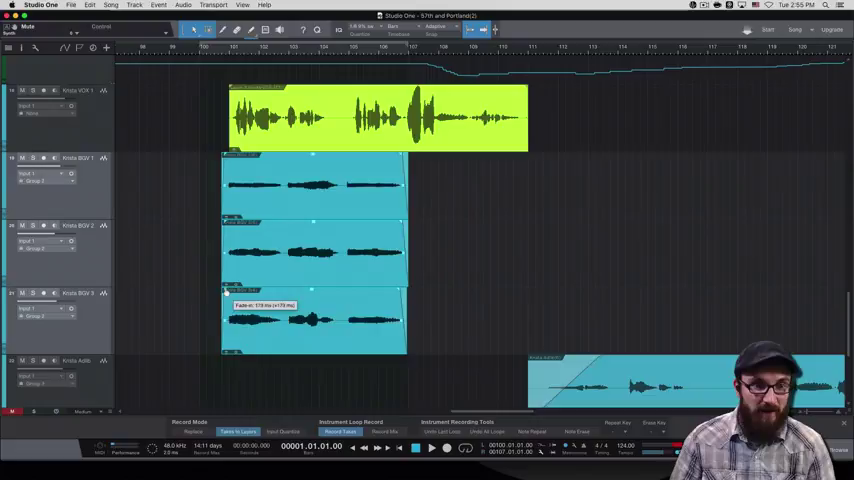
- Give Krista VOX and Krista BGV 1–3 events about 578 ms fade-ins and matching fade-outs
{"action": "scroll", "scroll_direction": "right", "scroll_amount": 3}
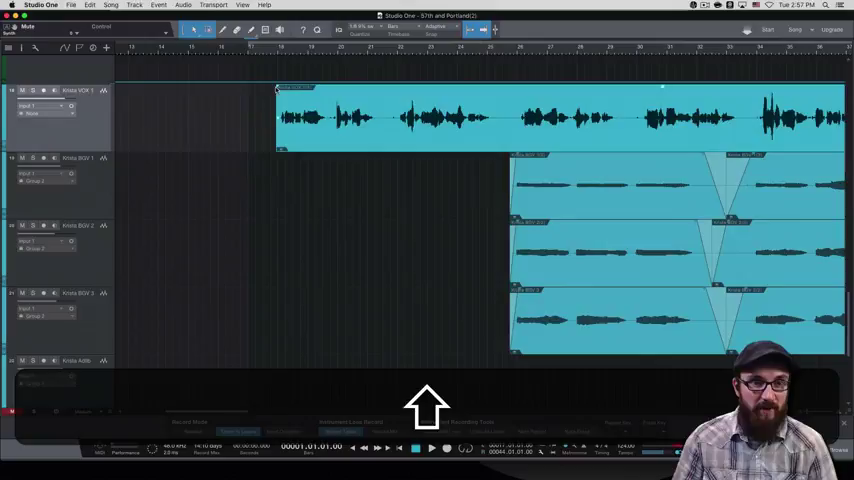
- Add fade-ins and fade-outs to the Acoustic L, Acoustic R and Acoustic Lead events
{"action": "scroll", "scroll_direction": "down", "scroll_amount": 3}
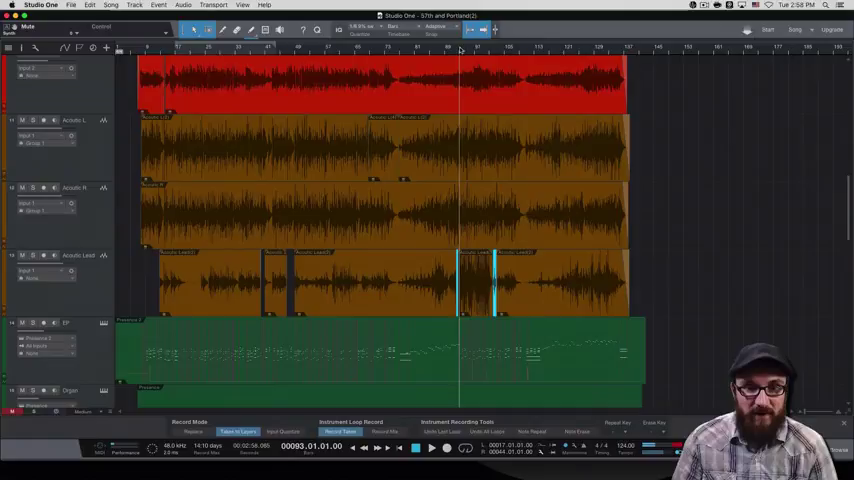
- Scroll down past Acoustic Lead to the EP, Organ and Glockenspiel tracks
{"action": "scroll", "scroll_direction": "down", "scroll_amount": 3}
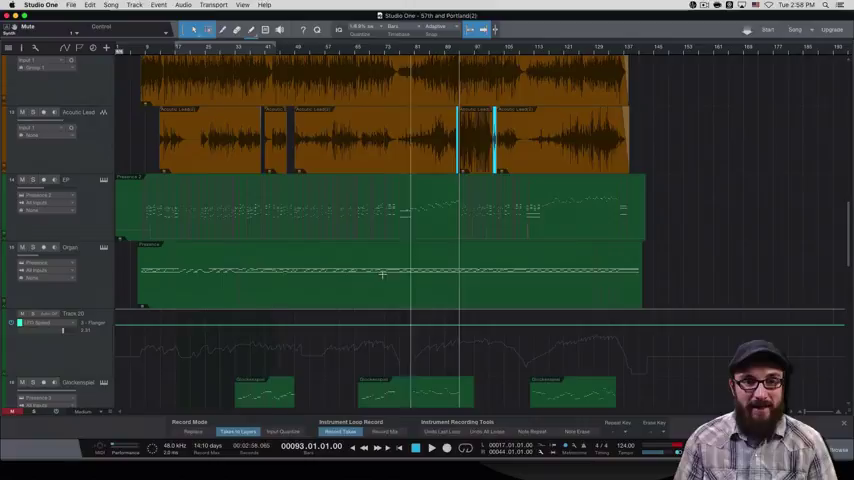
- Save the song and scroll past the Synth track to the Krista adlib and Mitch BGV tracks
{"action": "key", "text": "cmd+s"}
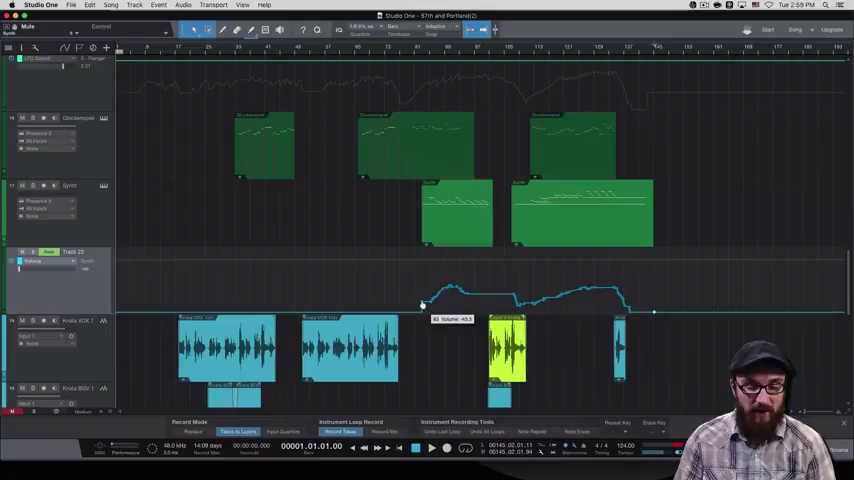
{"action": "scroll", "scroll_direction": "down", "scroll_amount": 3}
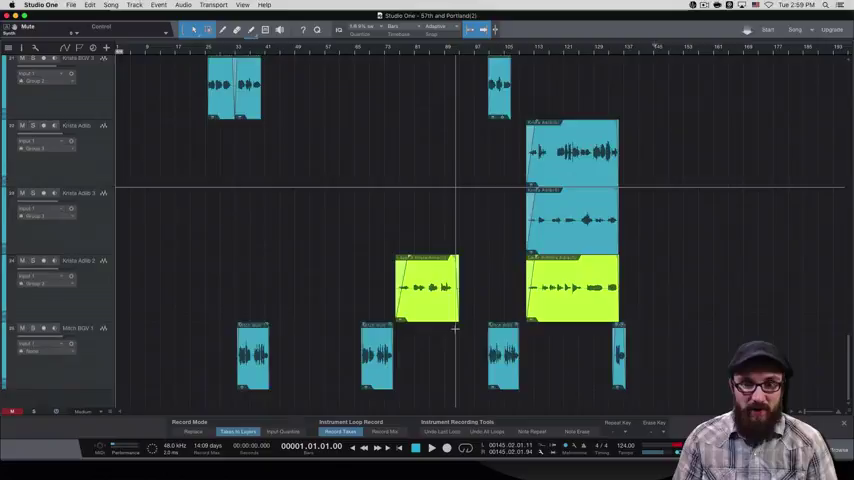